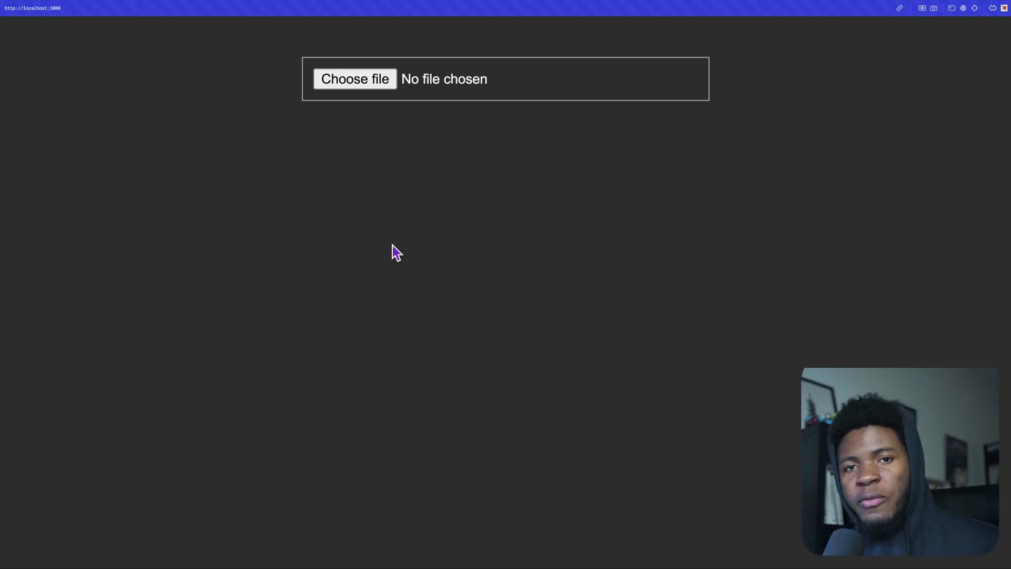
mouse_move(463, 122)
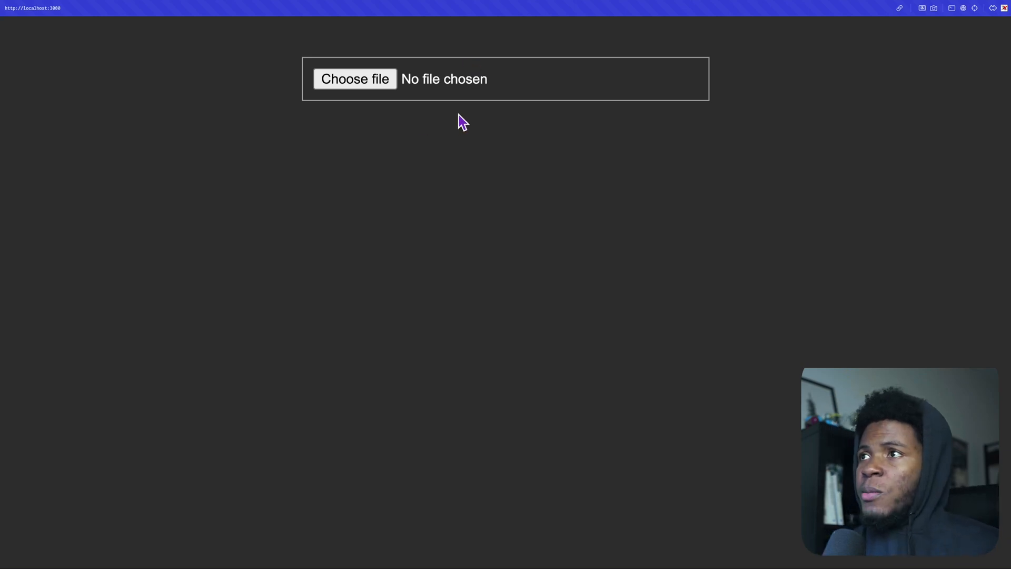
- Choose external-something.png from Downloads so its stone-wall preview and Upload bar appear
left_click(354, 78)
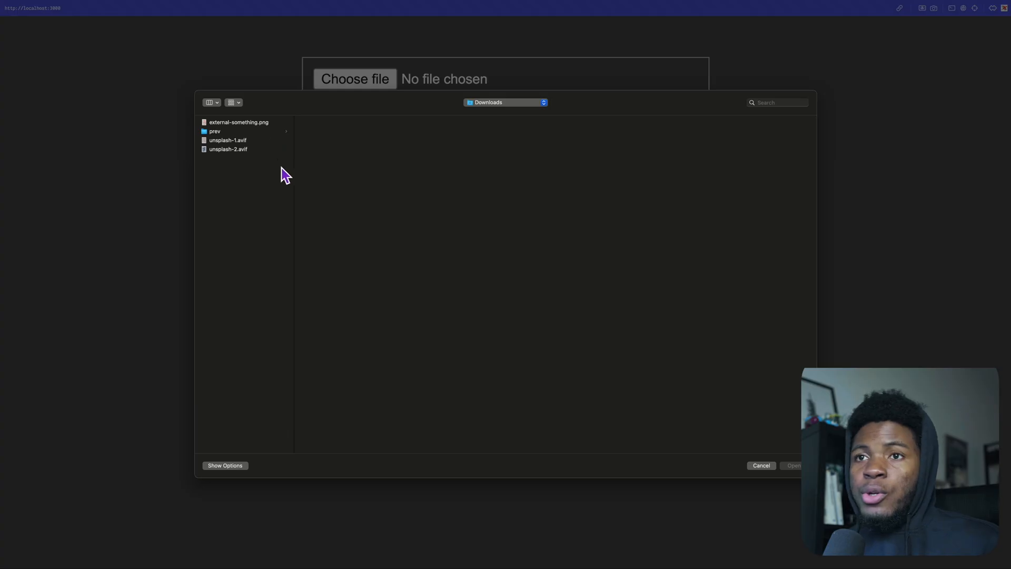
left_click(239, 122)
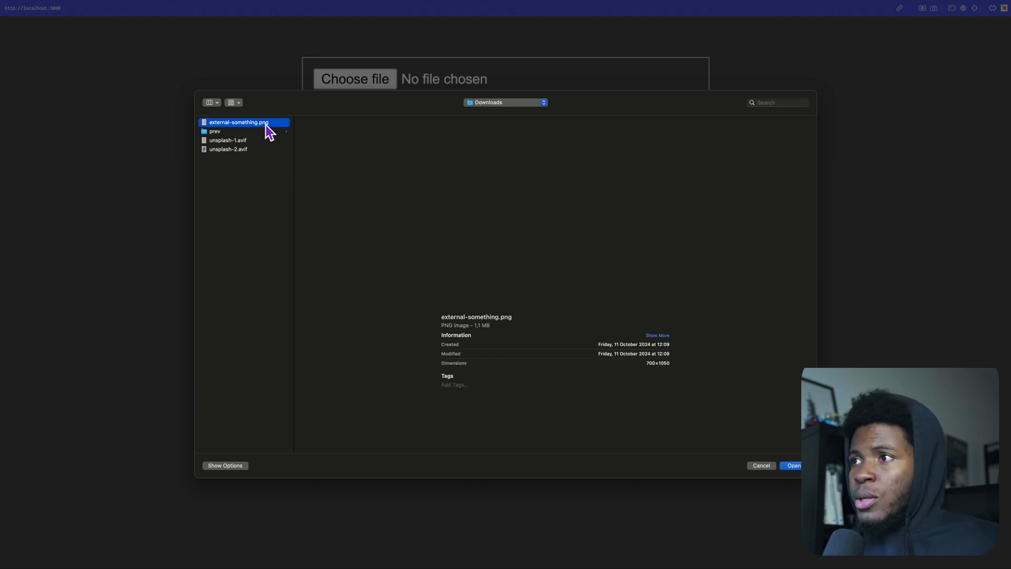
left_click(793, 465)
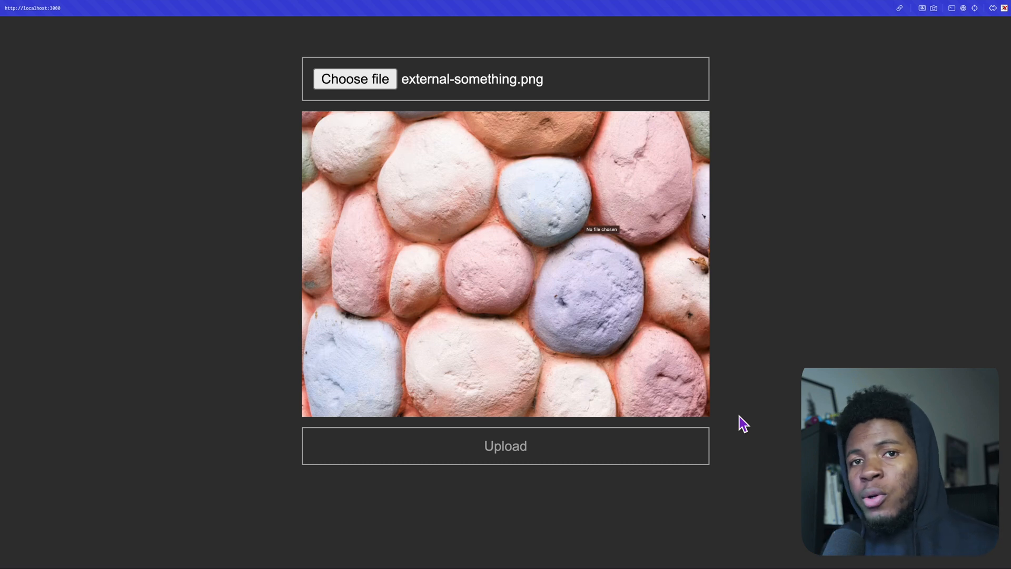
mouse_move(570, 446)
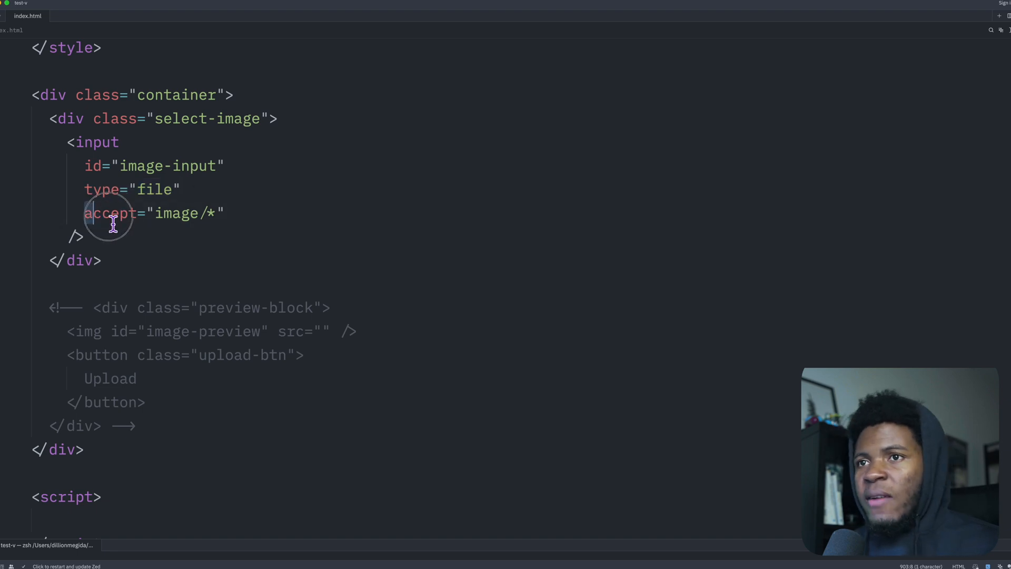
double_click(111, 213)
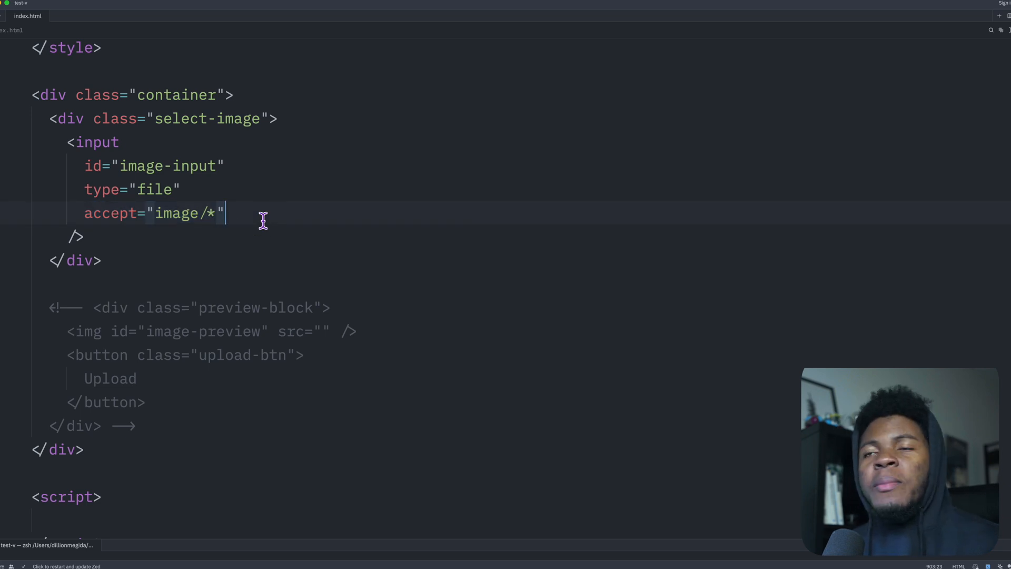
- Choose external-something.png again in the page's image file input
left_click(354, 78)
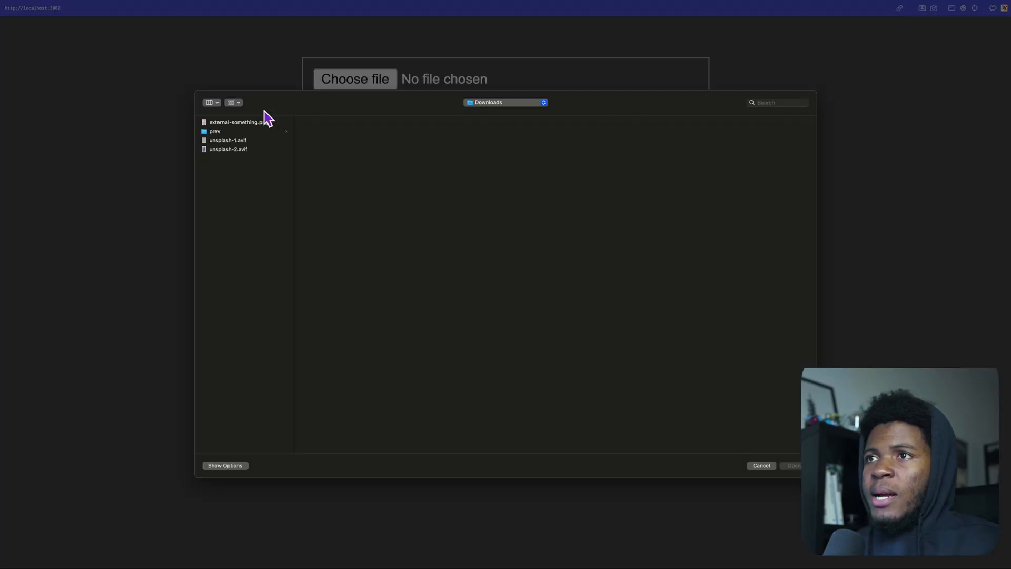
left_click(239, 121)
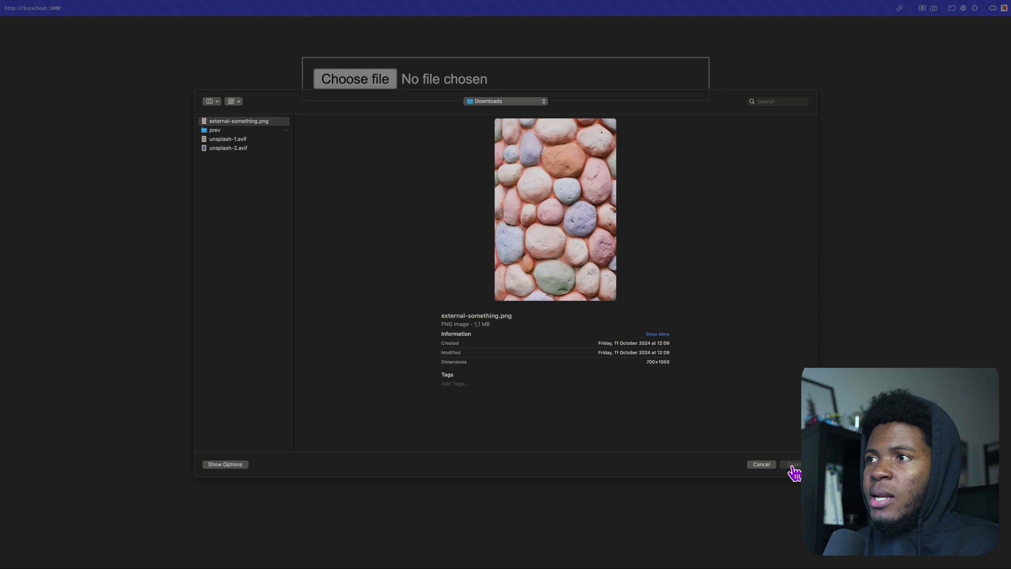
left_click(793, 464)
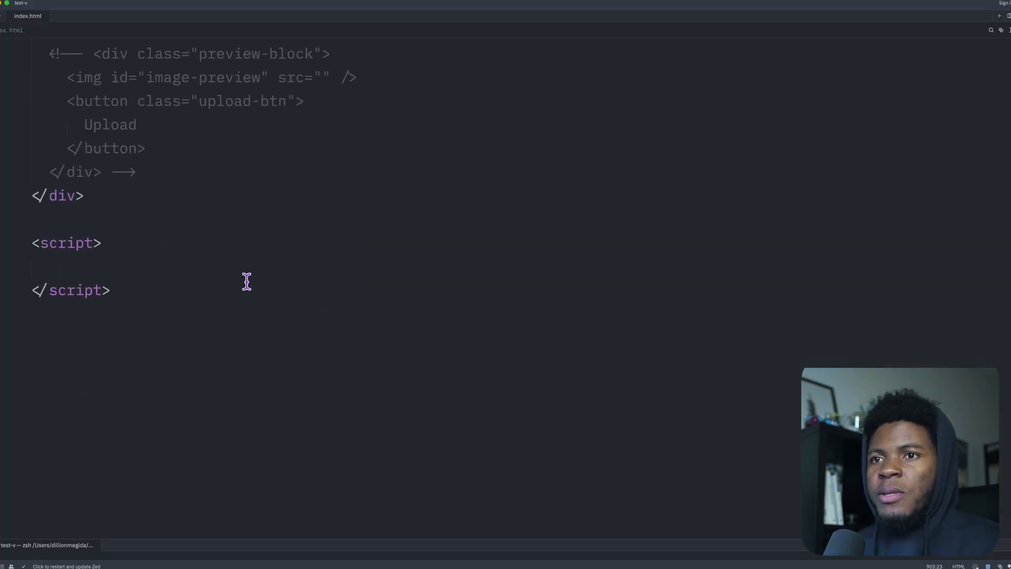
- Declare const imageInput = document.getElementById("image-input") in the script tag
type("const")
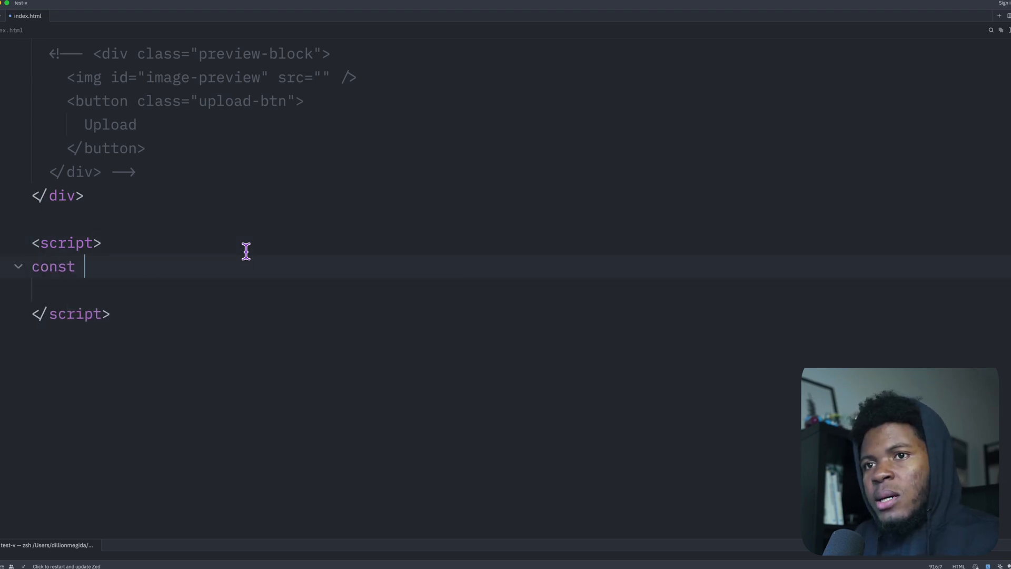
type("imageInput = document.getElement")
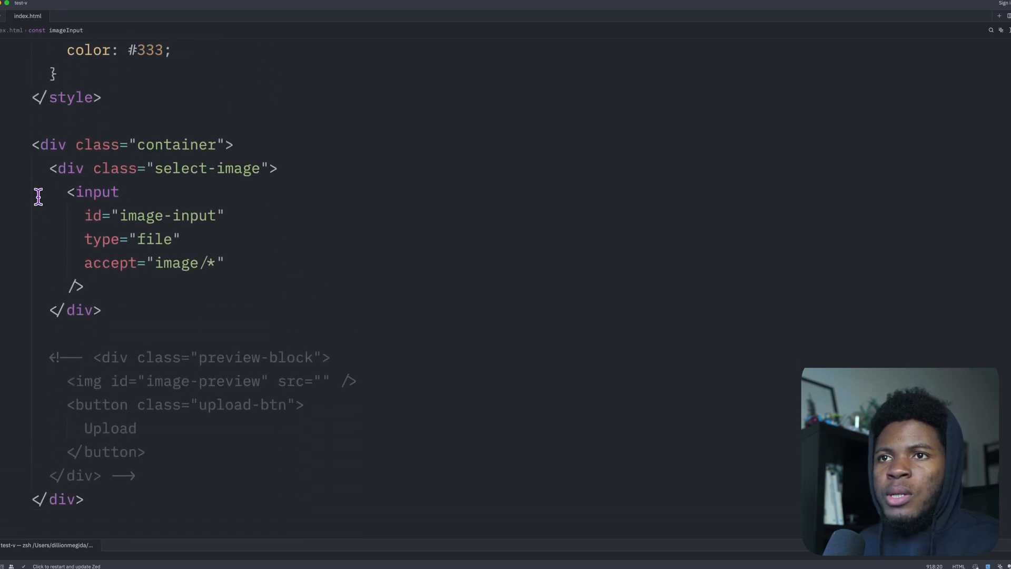
scroll("down", 3)
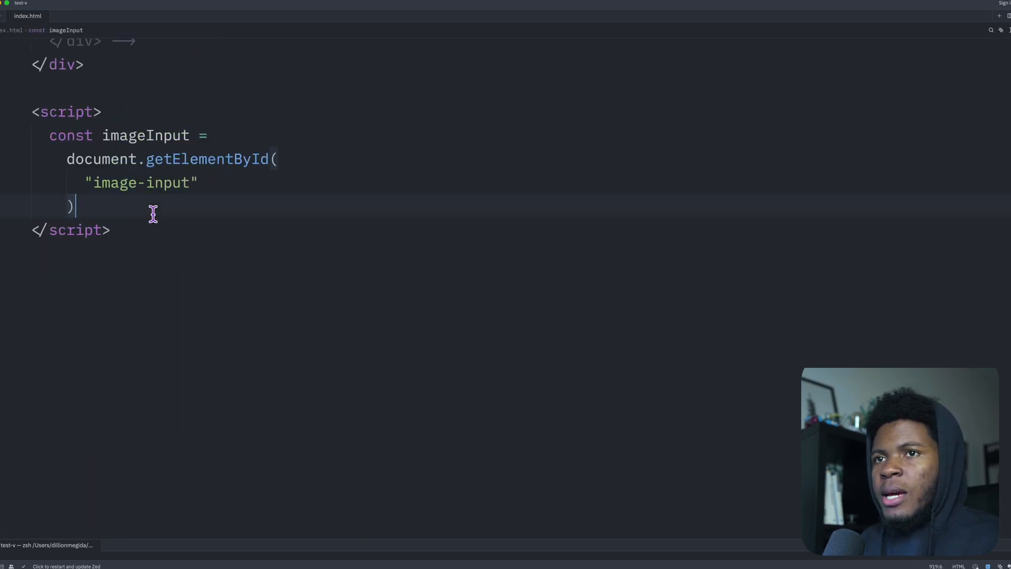
- Attach a 'change' listener to imageInput whose arrow callback console.logs an imageInput property
type("imageInput.add")
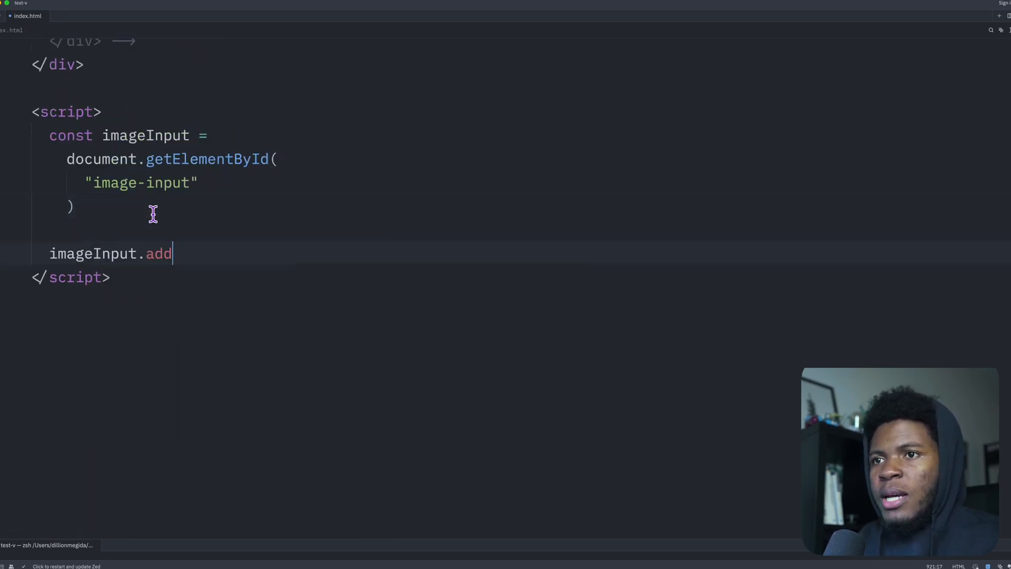
type("EventListener('ch')")
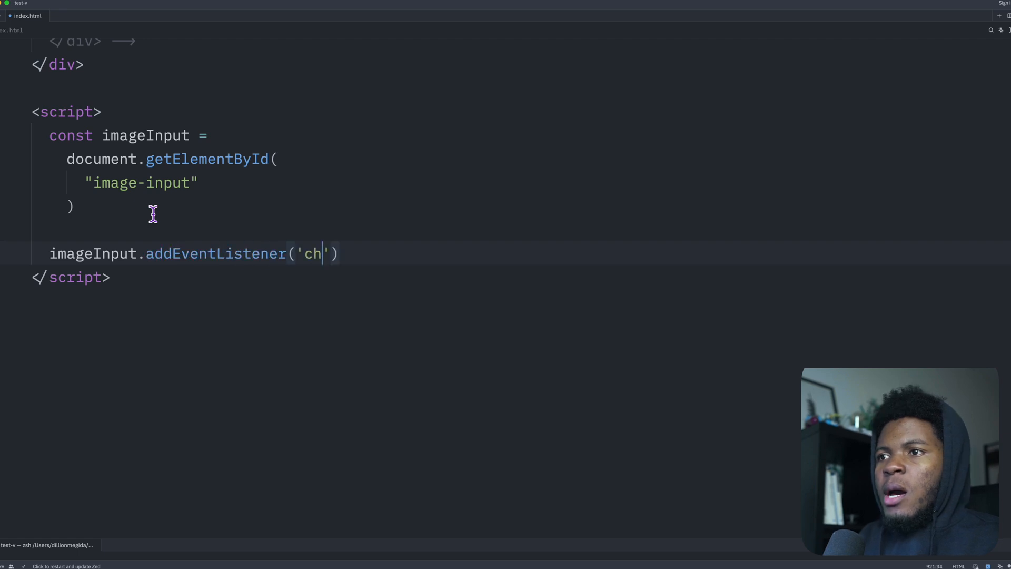
type("ange")
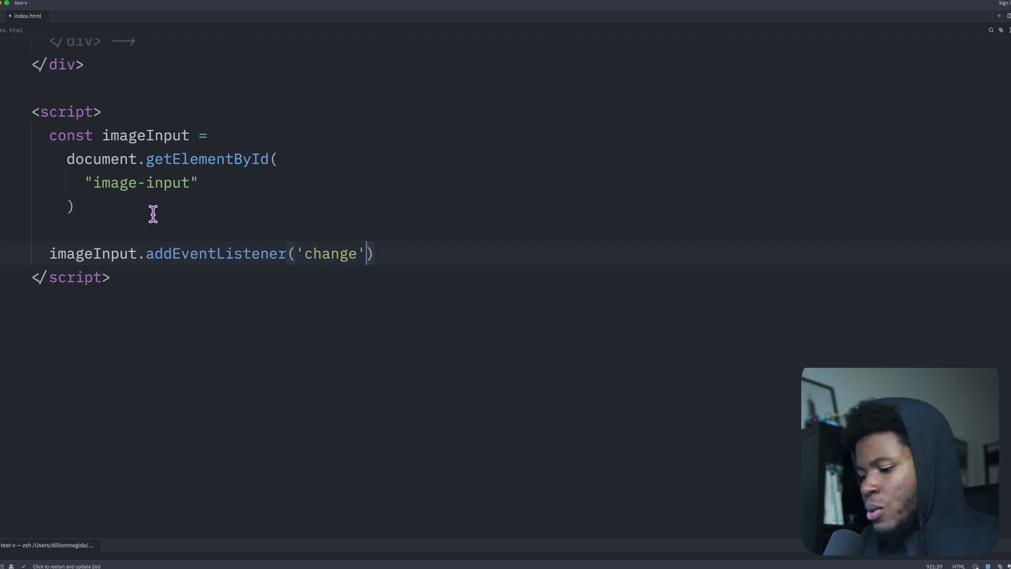
type(",")
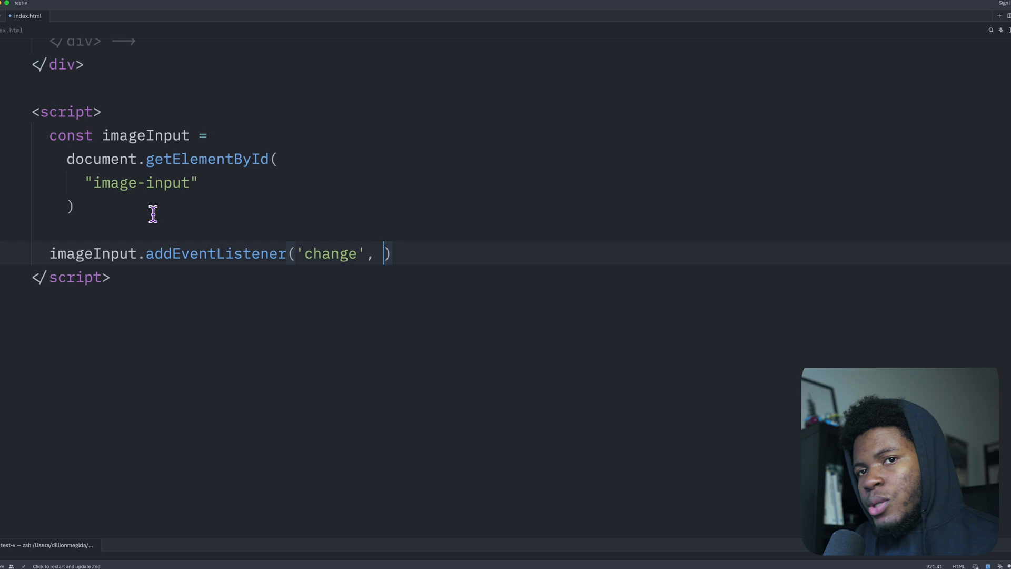
type("() => {}")
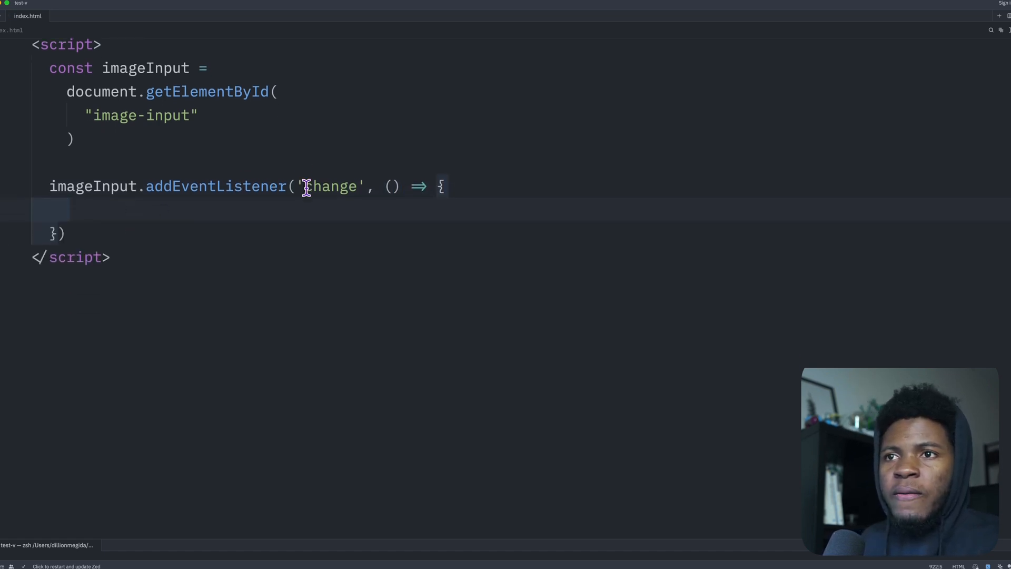
type("console.log(")
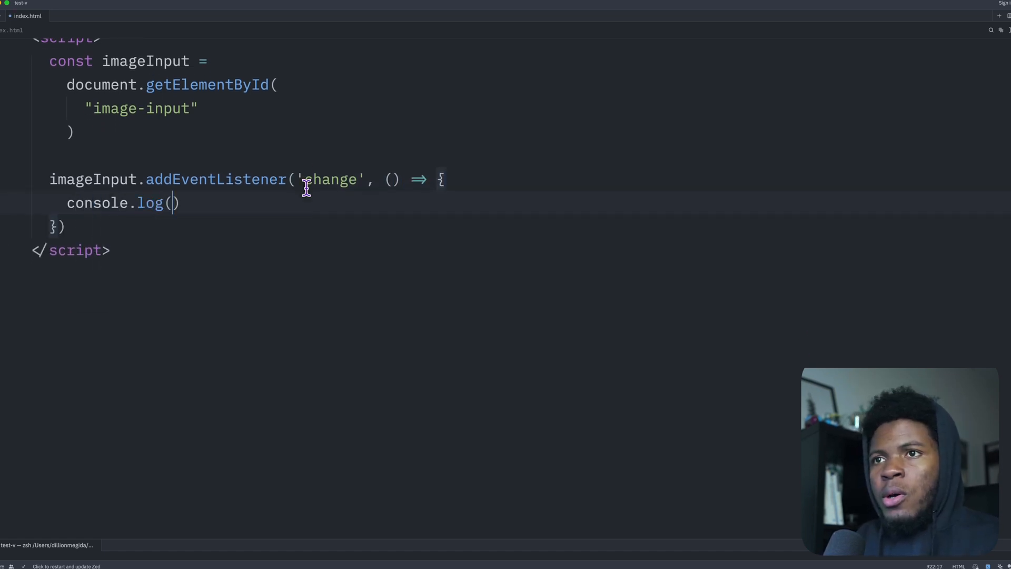
type("imageInput.")
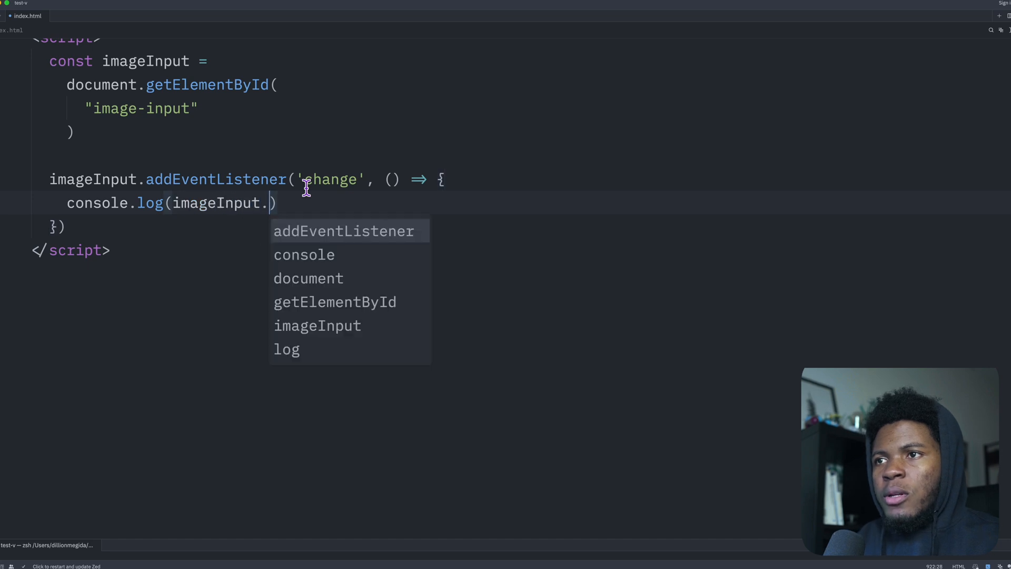
- Choose external-something.png and expand the logged FileList in the console to see its single File
left_click(354, 79)
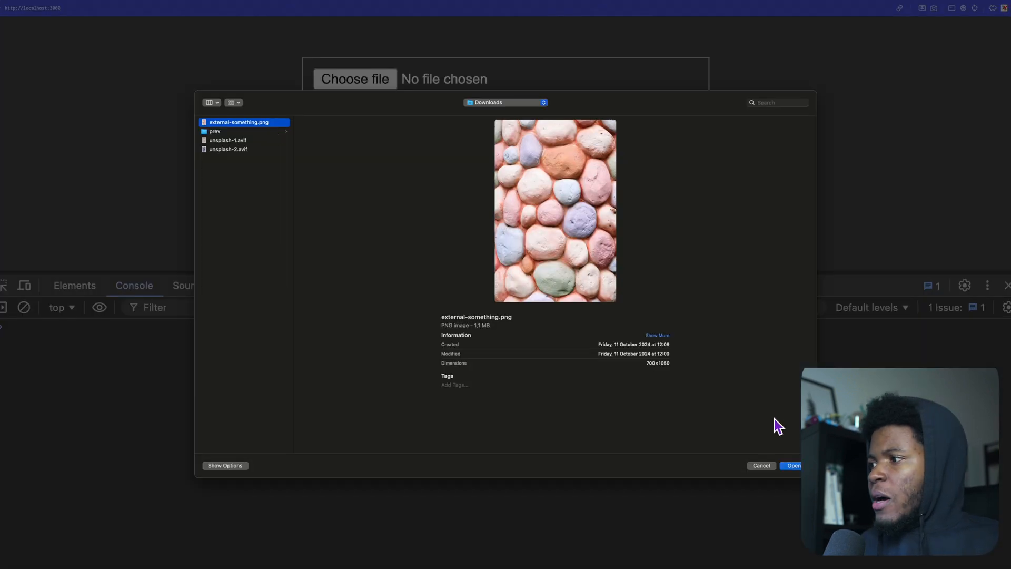
left_click(793, 465)
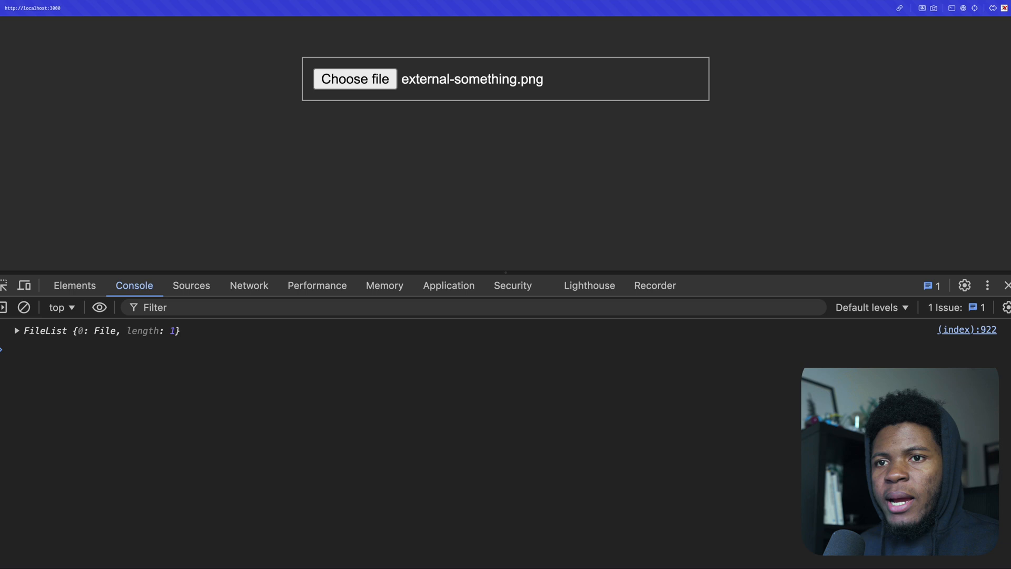
left_click(17, 331)
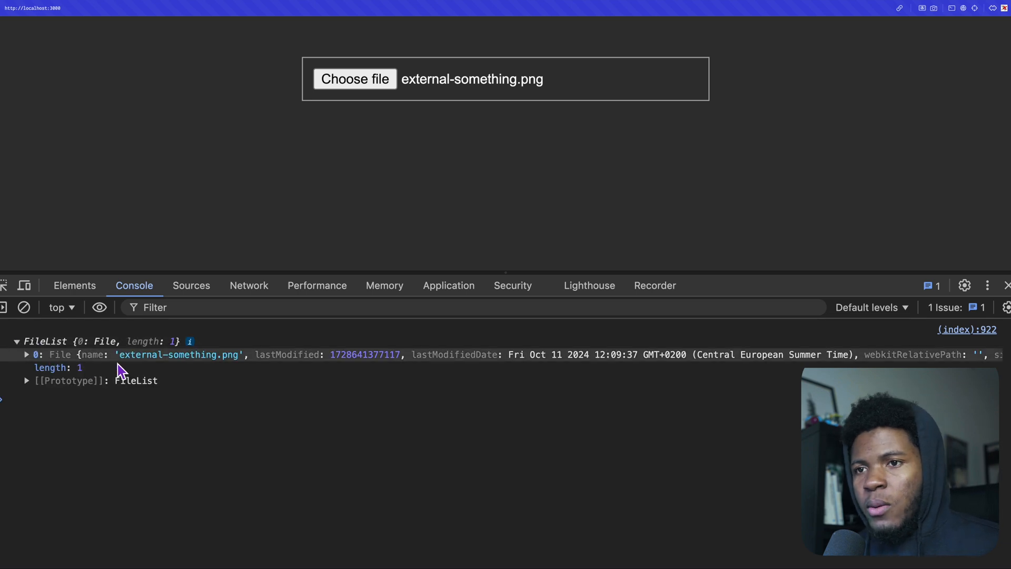
left_click(27, 353)
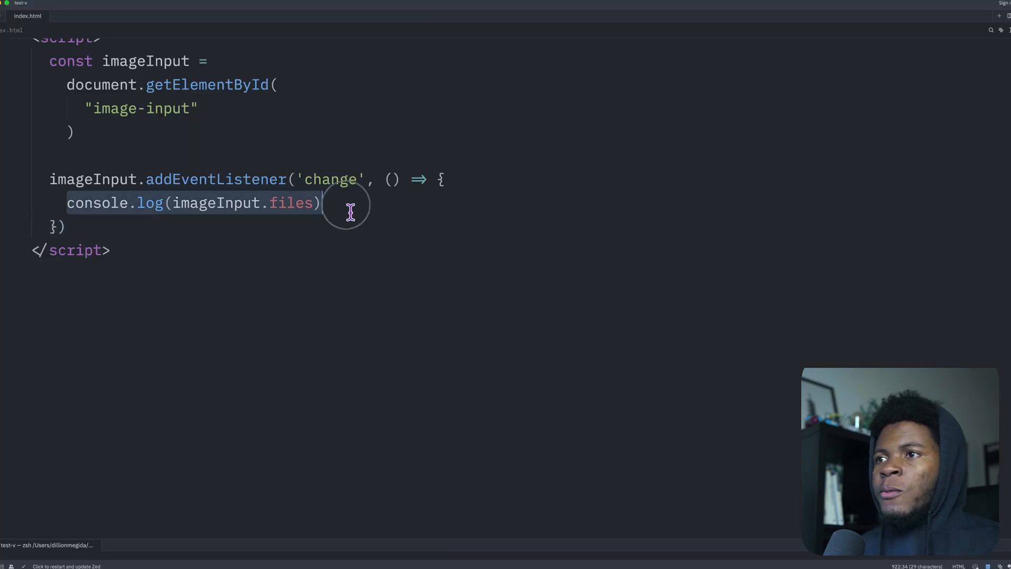
- Store const imageFile = imageInput.files[0] in the listener with a blank line below it
type("const imageFile")
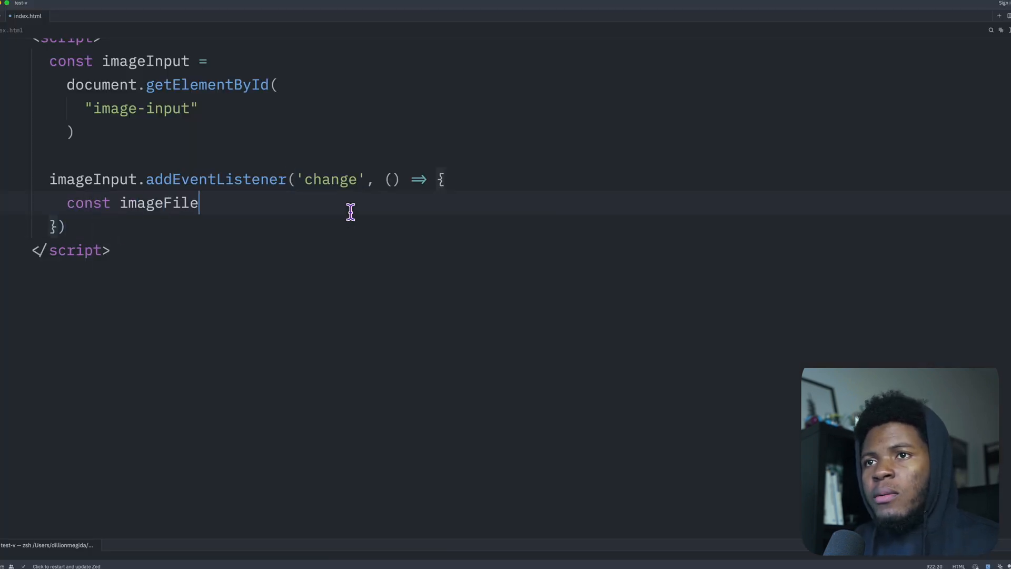
type("= imageInput")
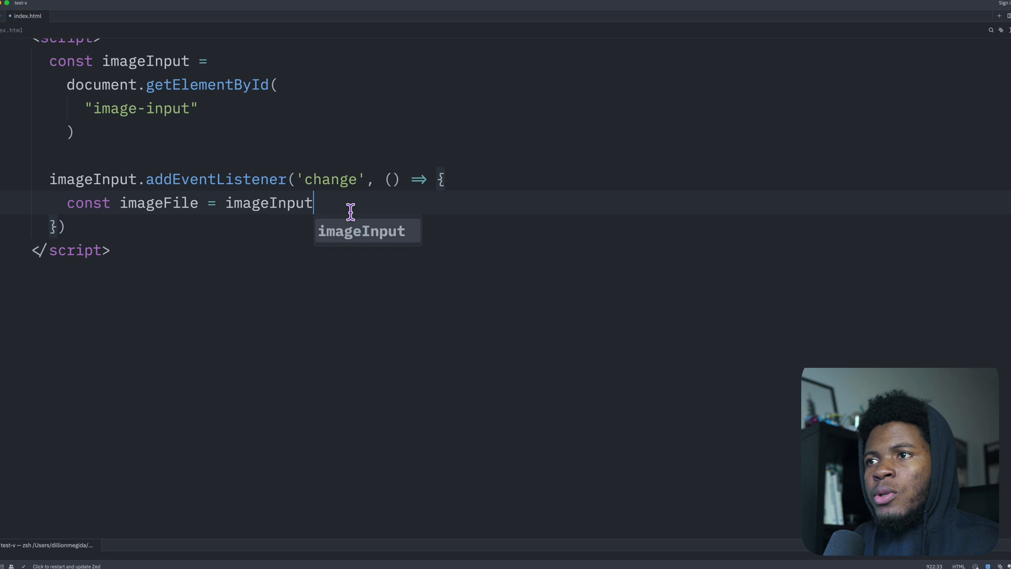
type(".files[0]")
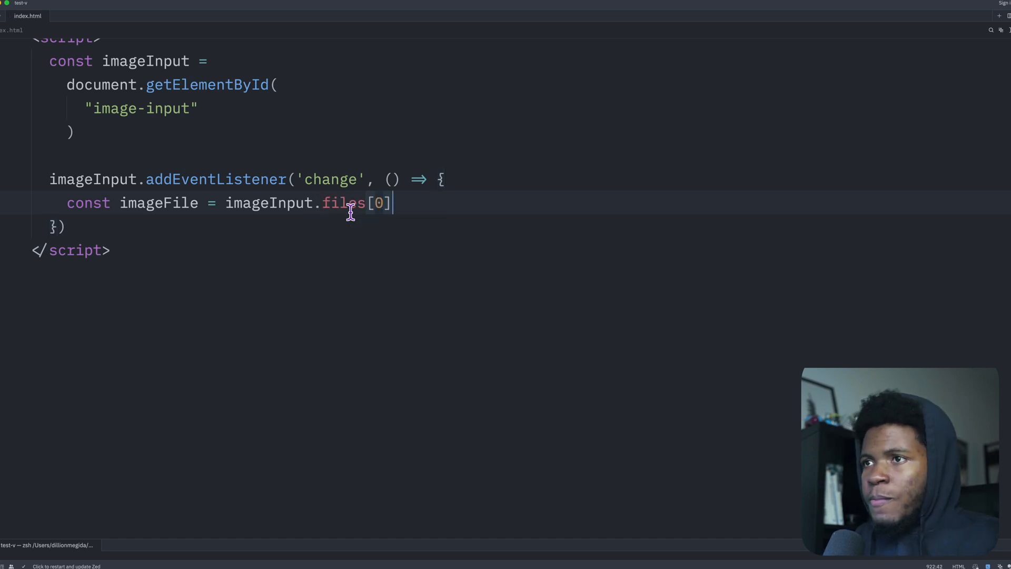
key("enter")
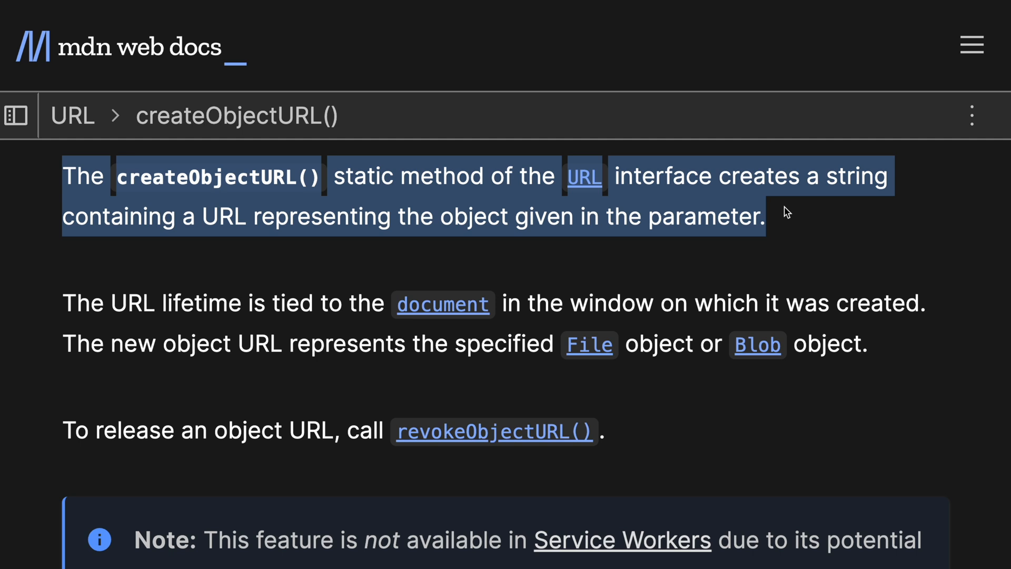
scroll("down", 3)
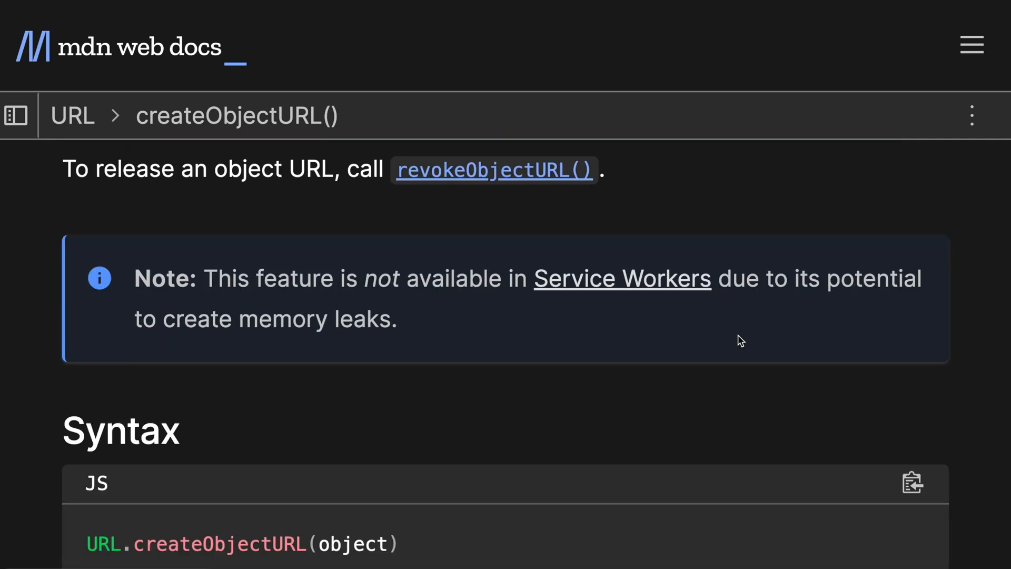
scroll("down", 3)
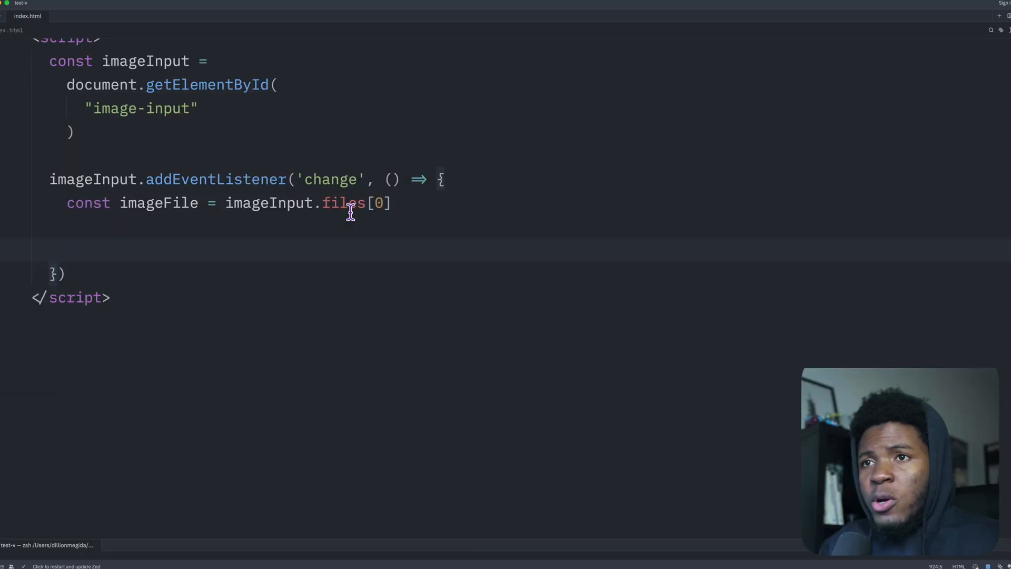
- Build const imageURL = URL.createObjectURL(imageFile) and console.log(imageURL) in the listener
type("const image")
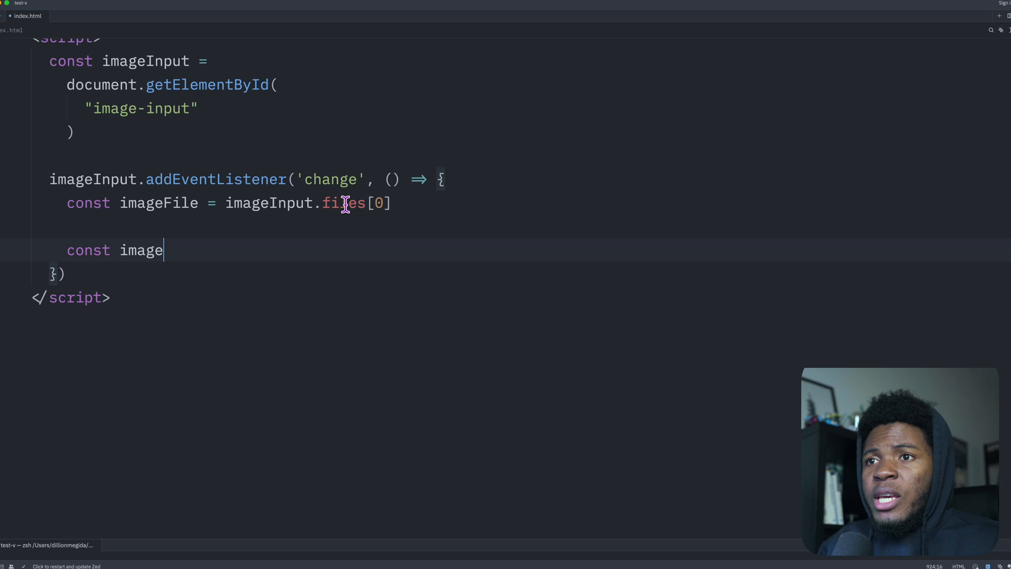
type("URL = URL.createO")
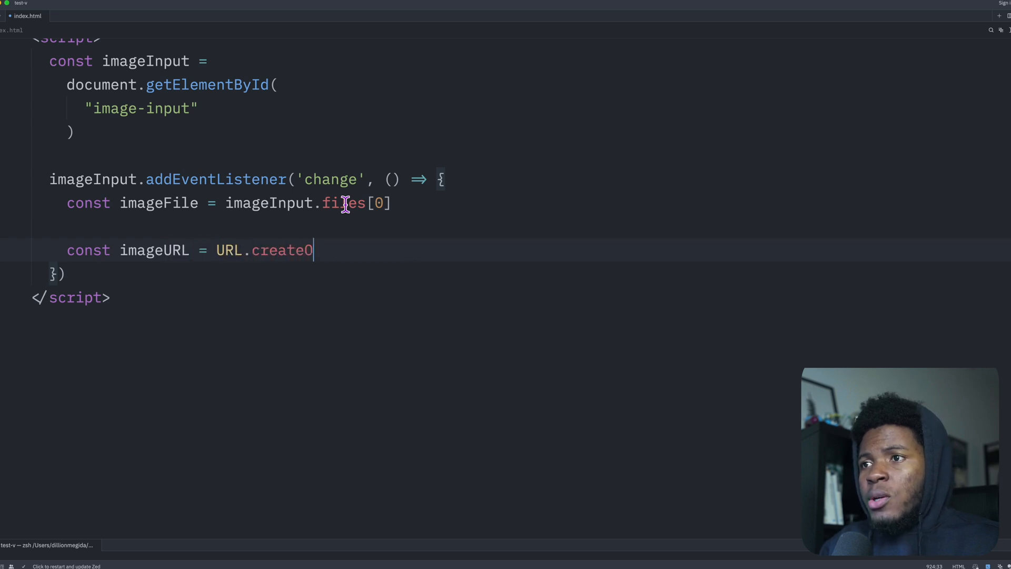
type("bjectURL(imageFile")
type("console.l")
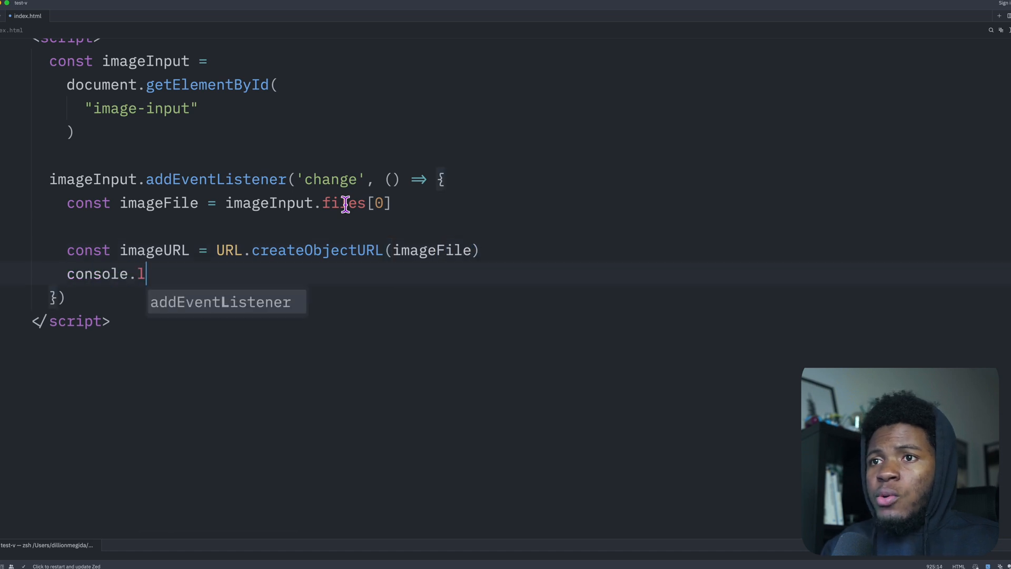
type("og(imageURL")
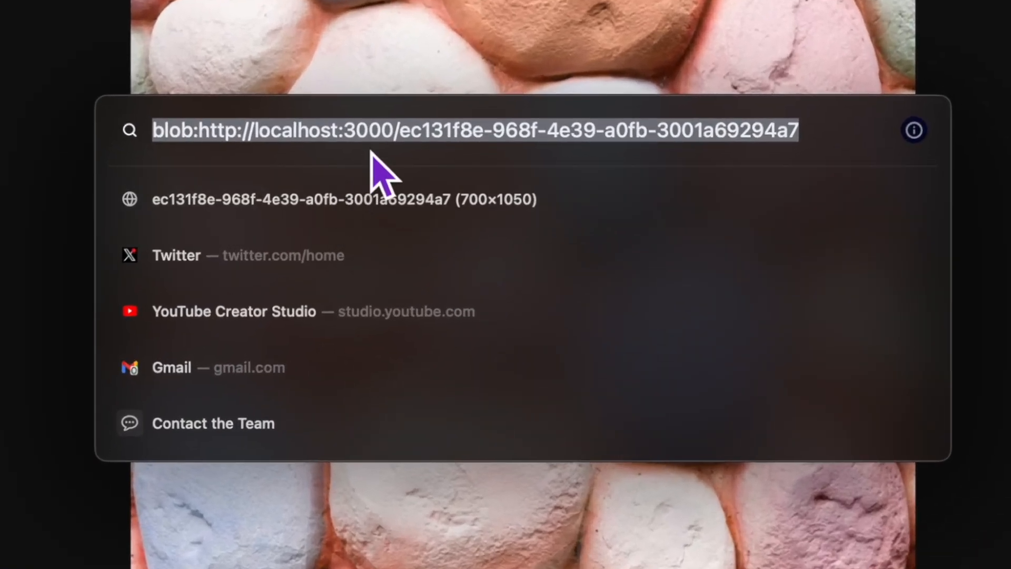
- Reveal the full logged blob URL of the chosen image in the console
left_click(384, 130)
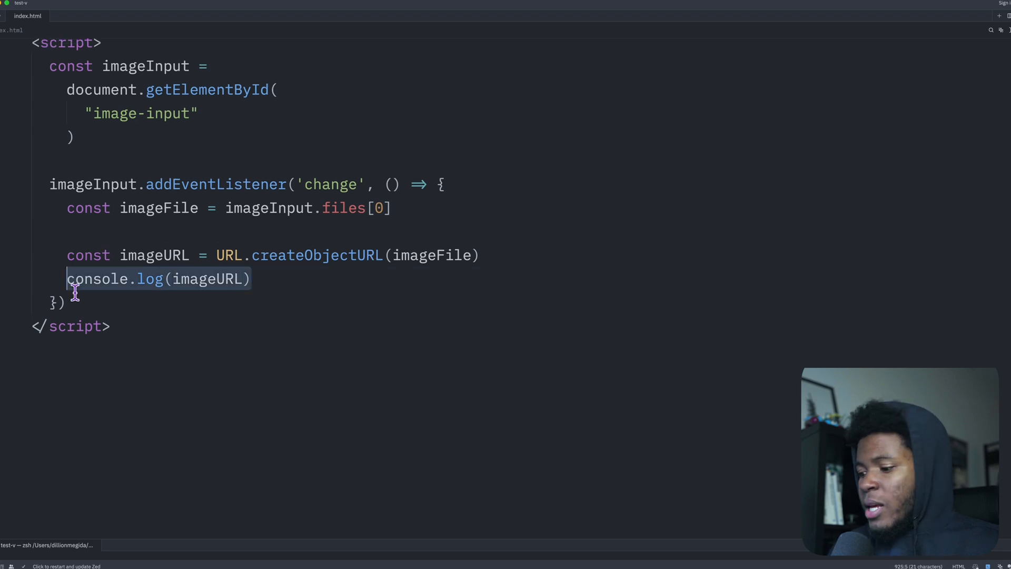
scroll("down", 3)
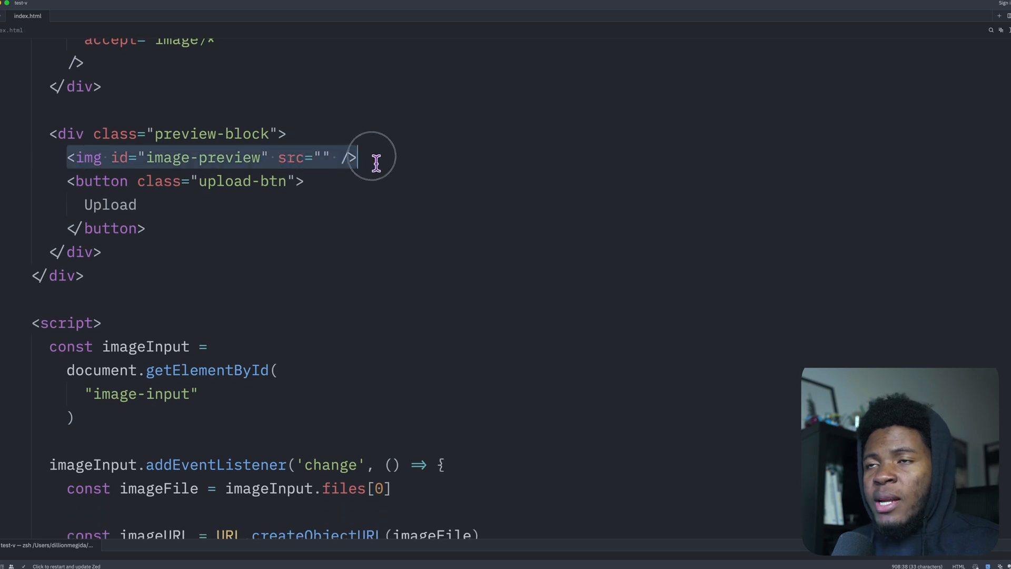
left_click_drag(356, 157, 147, 227)
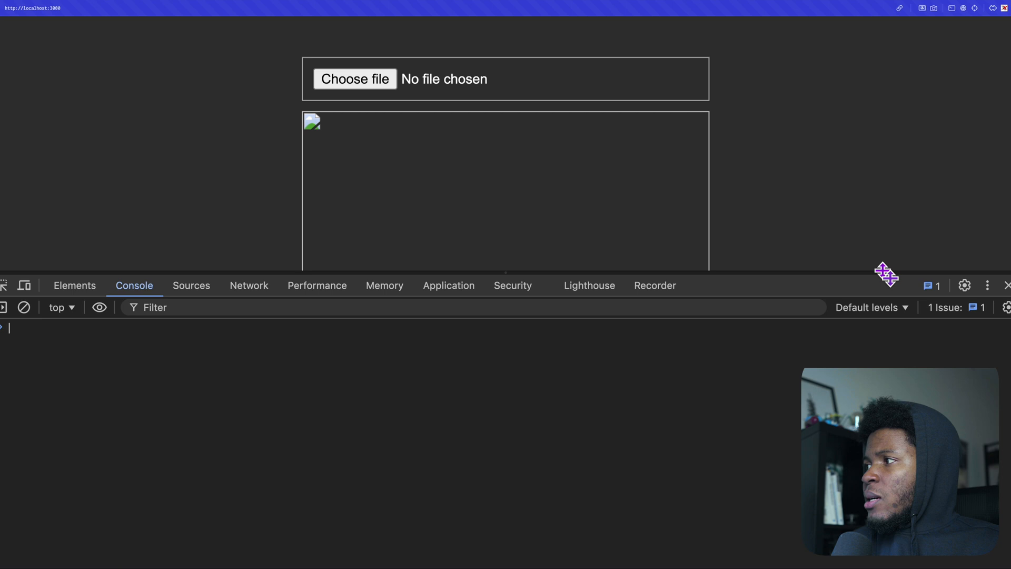
scroll("down", 3)
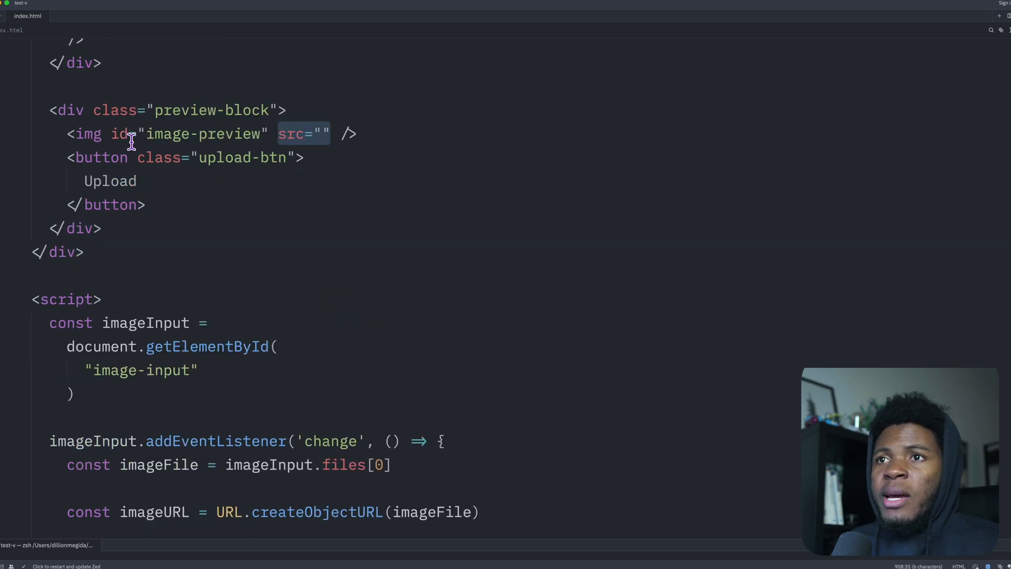
- Set imagePreview.src = imageURL in the listener instead of logging, and save index.html
scroll("down", 3)
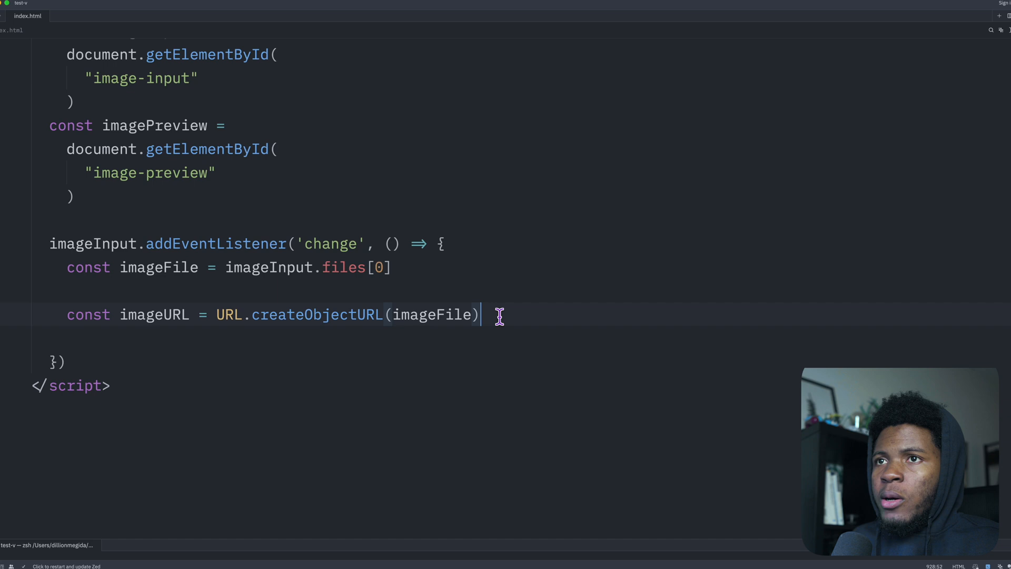
type("imagePreview.s")
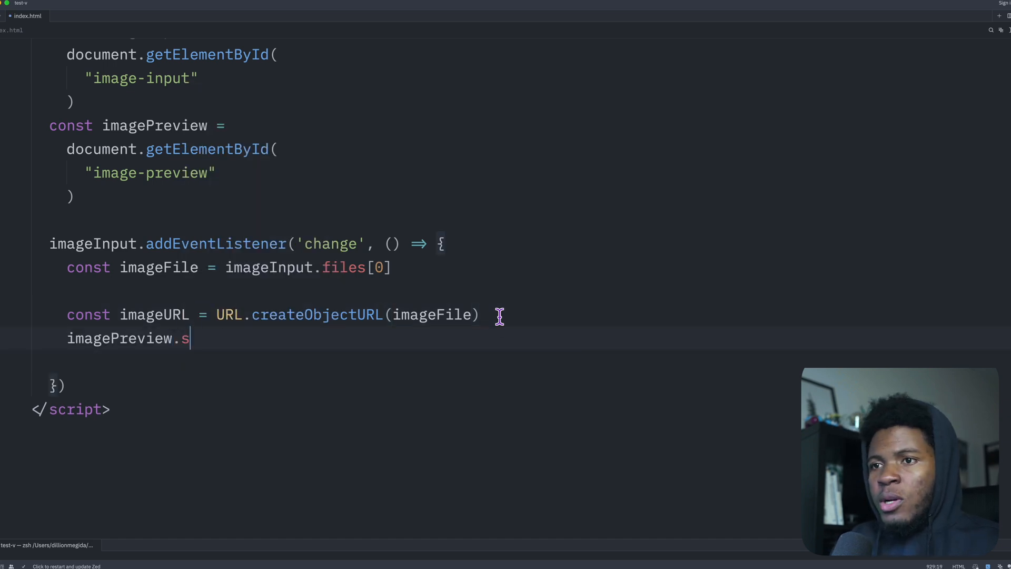
type("rc = imageURL")
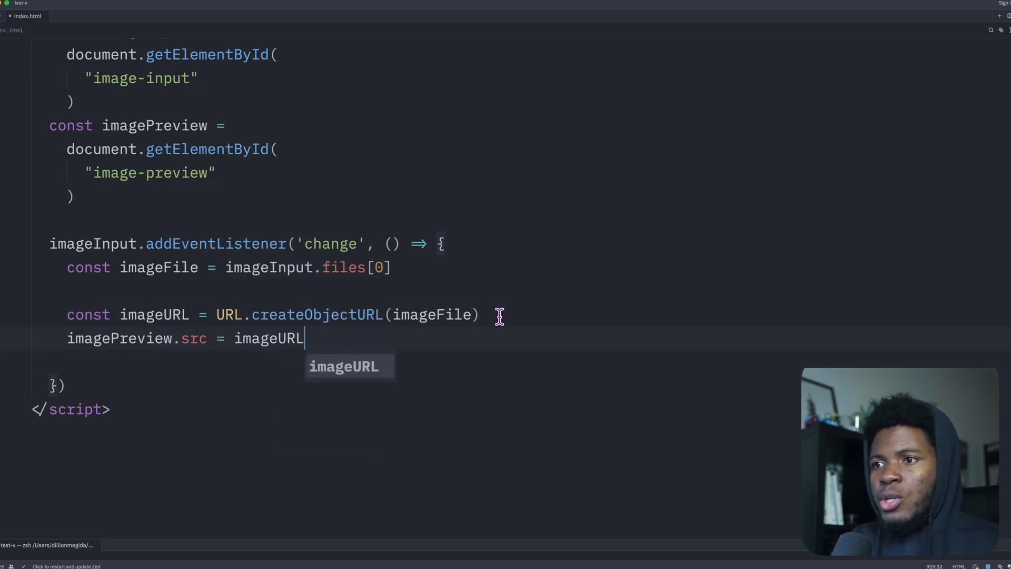
key("enter")
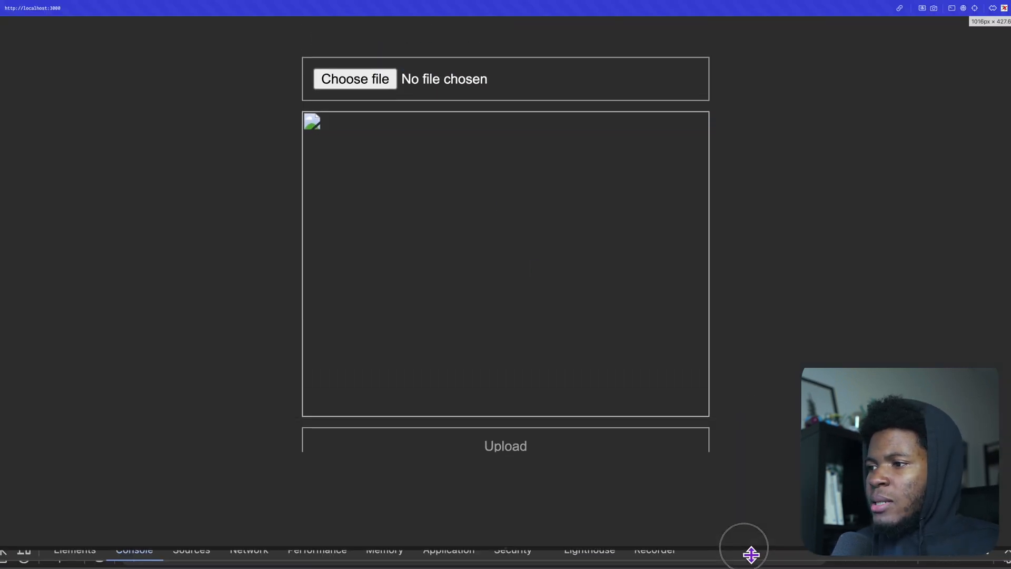
left_click(354, 78)
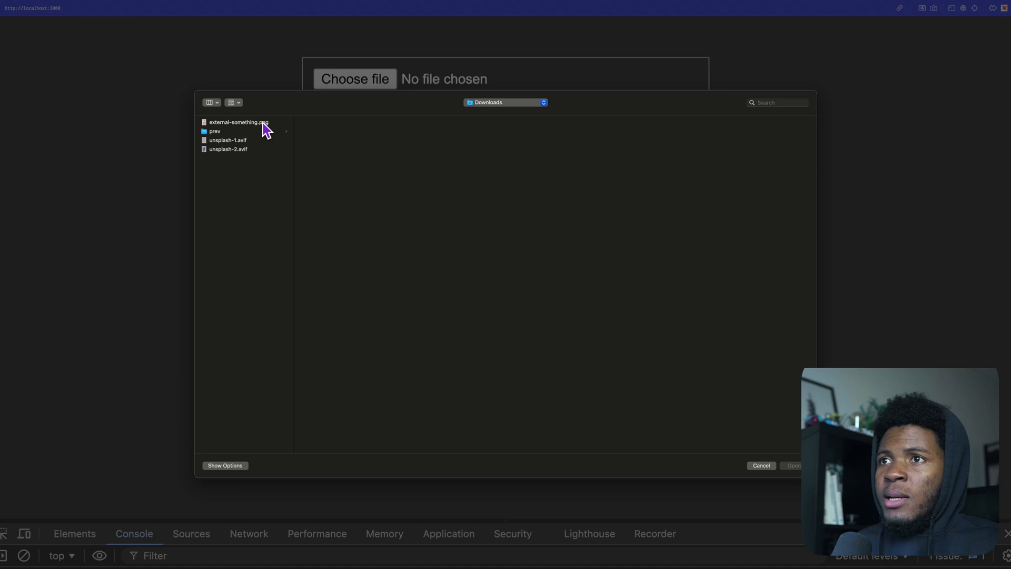
left_click(228, 140)
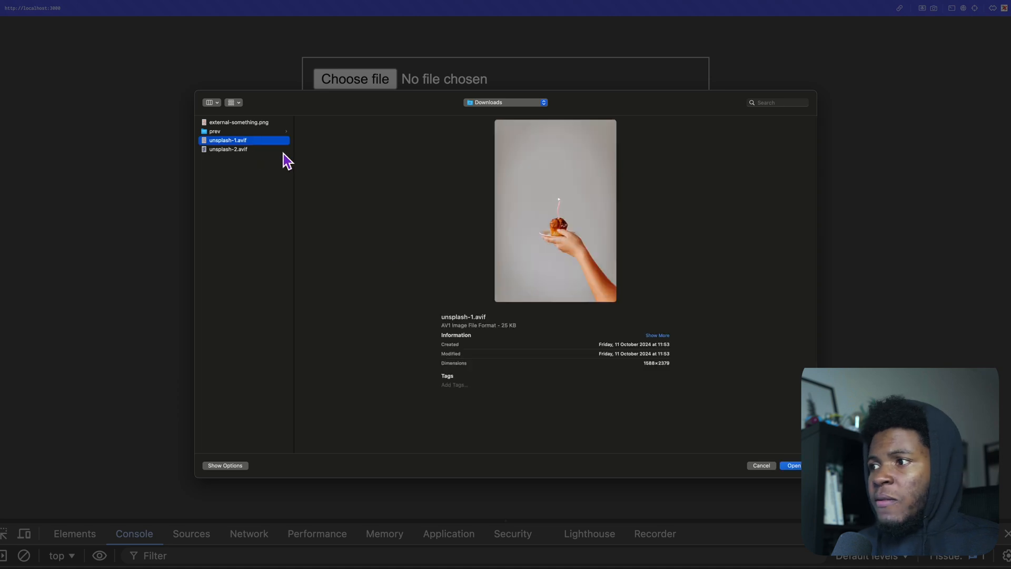
left_click(793, 465)
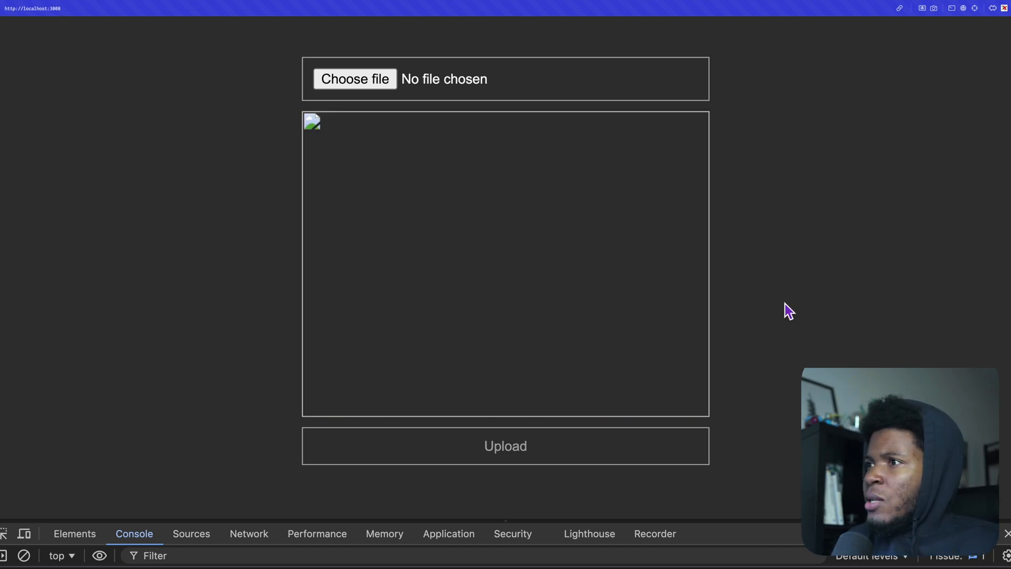
mouse_move(496, 247)
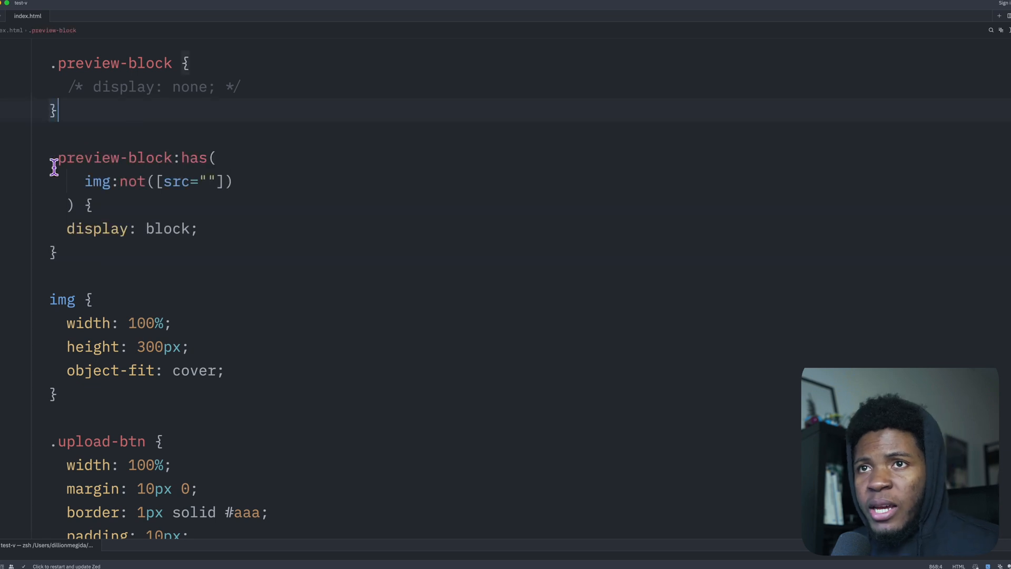
- Uncomment display: none; in the .preview-block rule so the preview is hidden by default
double_click(116, 158)
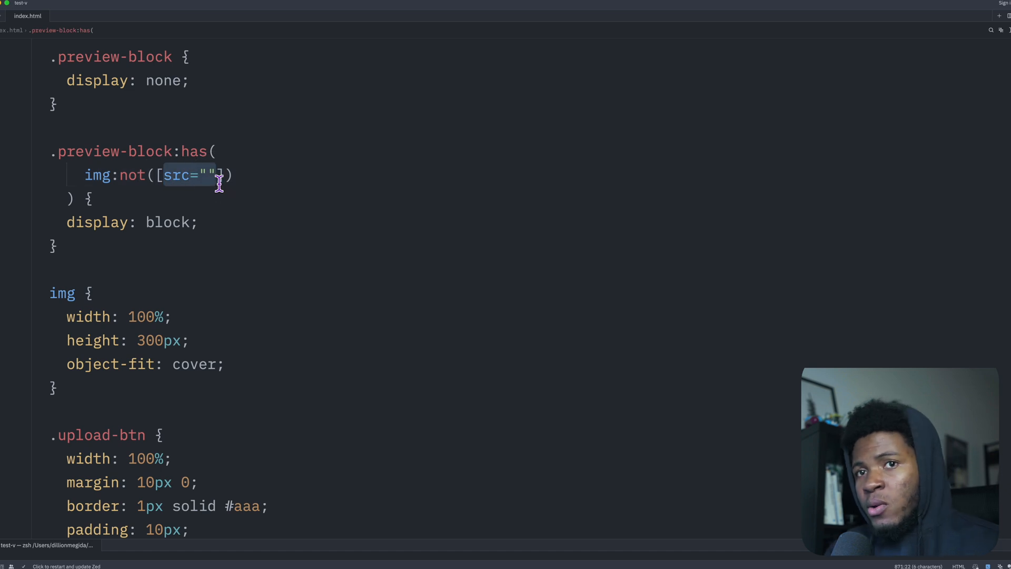
mouse_move(204, 227)
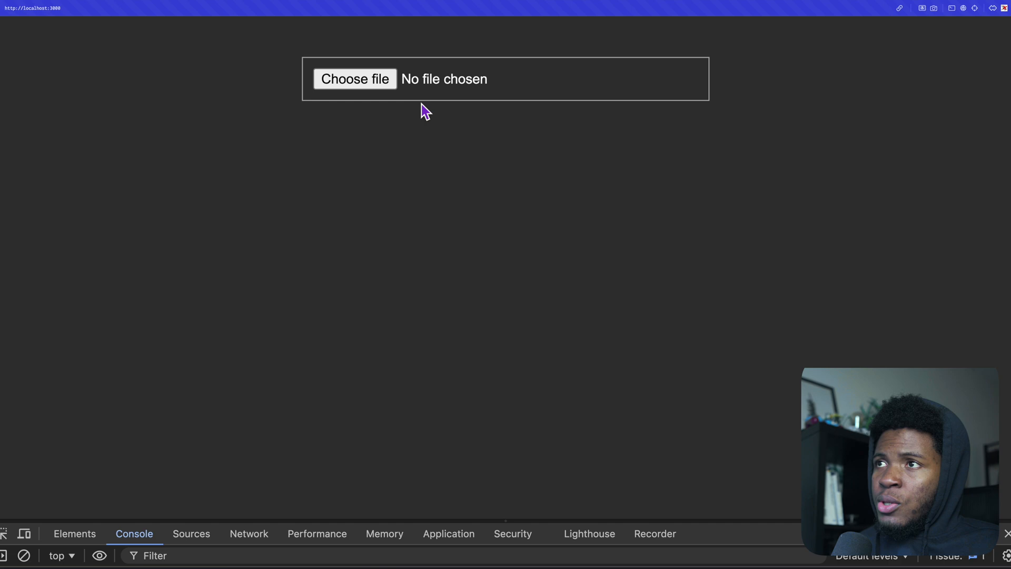
- Choose unsplash-2.avif from Downloads in the image input to test the hidden preview
left_click(355, 78)
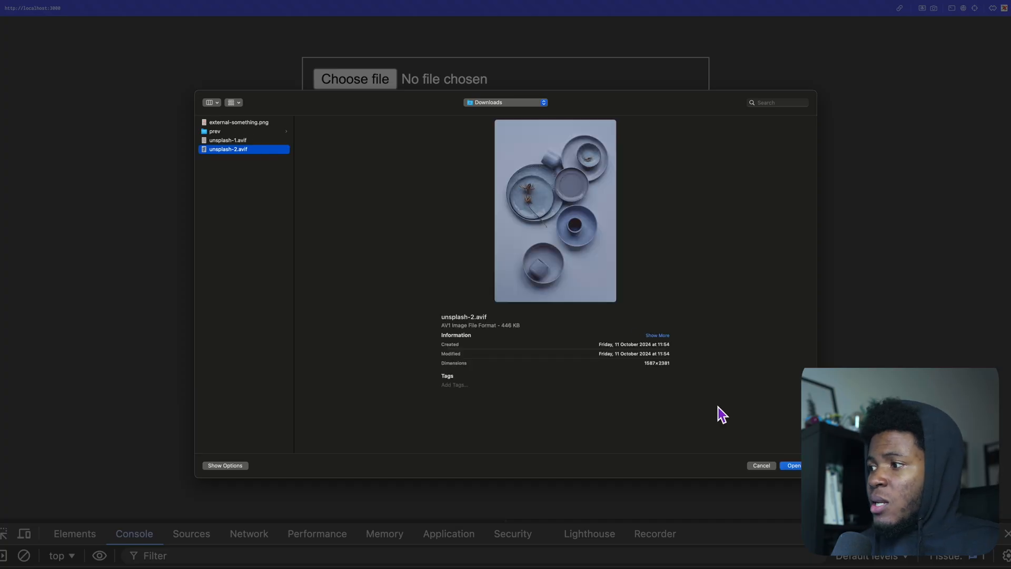
left_click(794, 466)
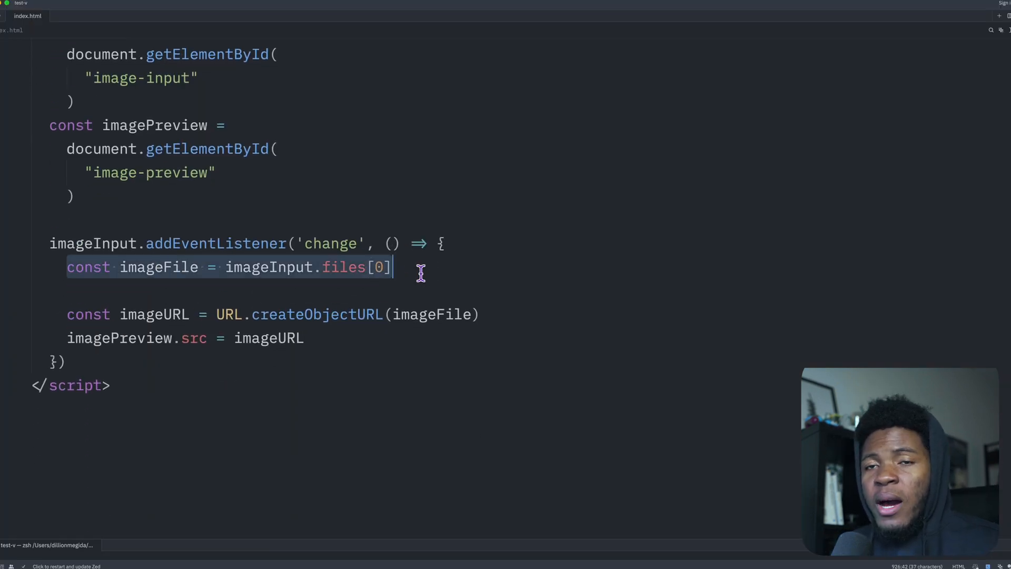
scroll("down", 3)
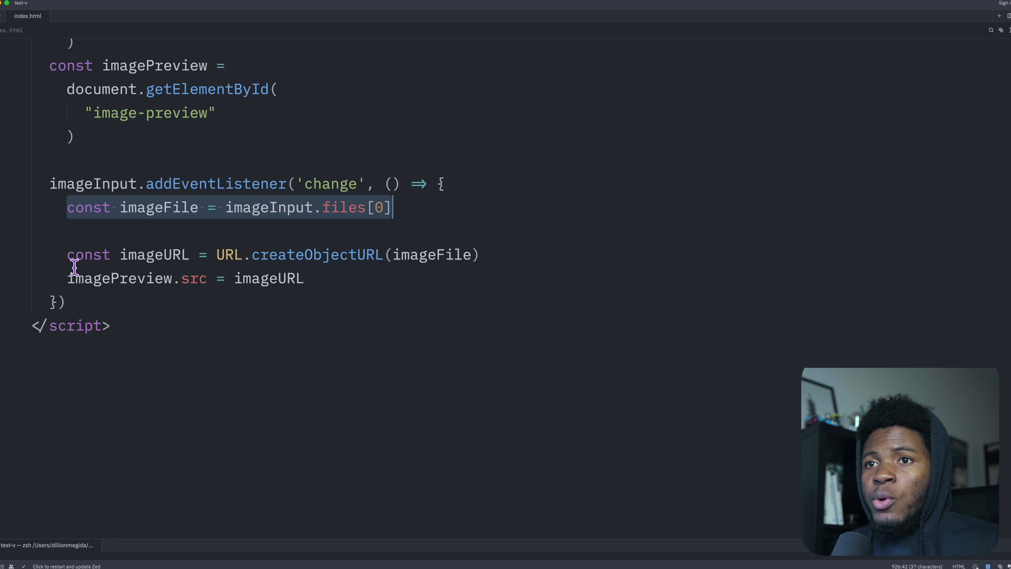
left_click(481, 254)
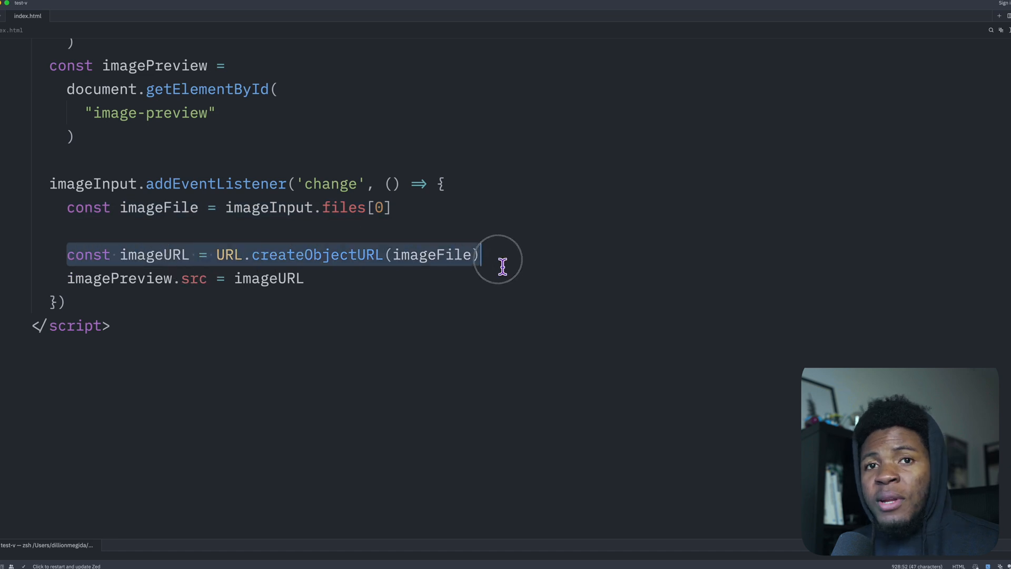